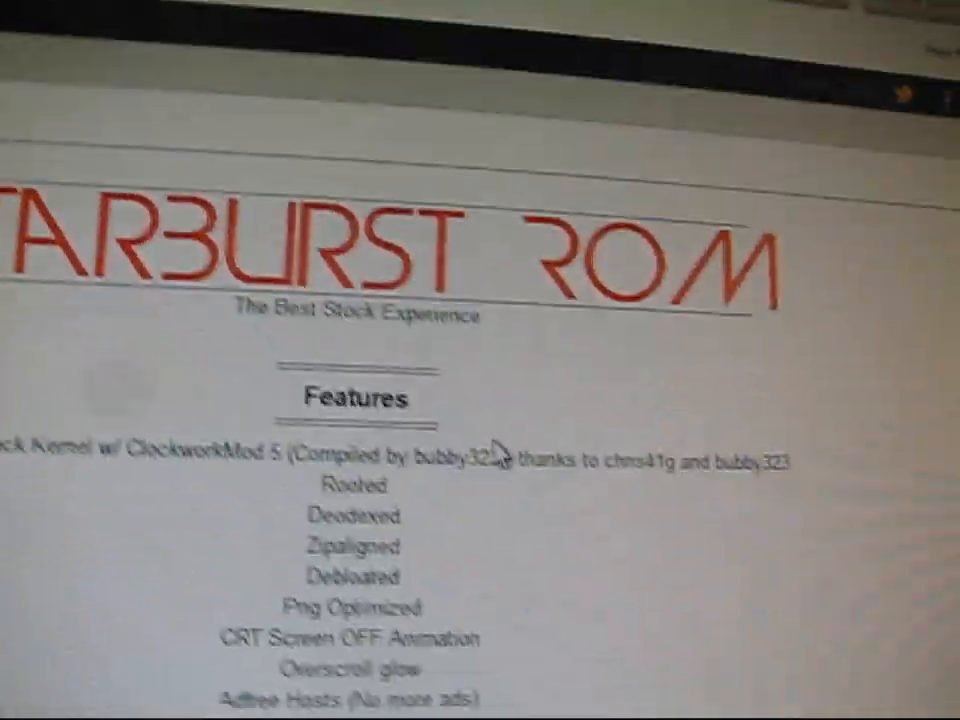
Scroll through the StarBurst ROM Features list from Rooted down to the Wifi HotSpot Hack.
scroll(down, 3)
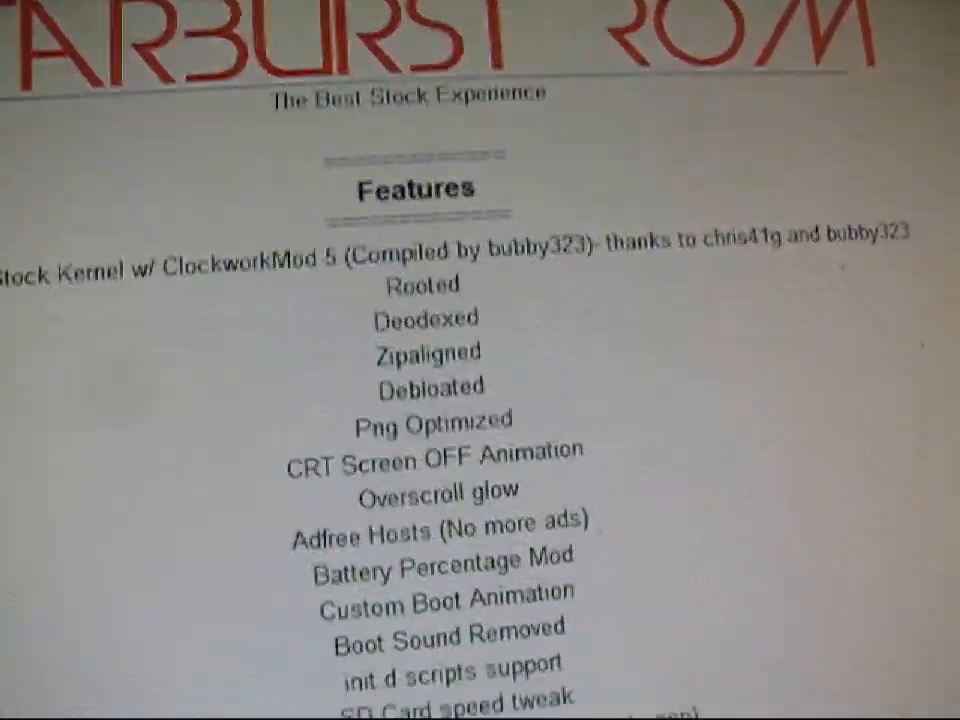
scroll(down, 3)
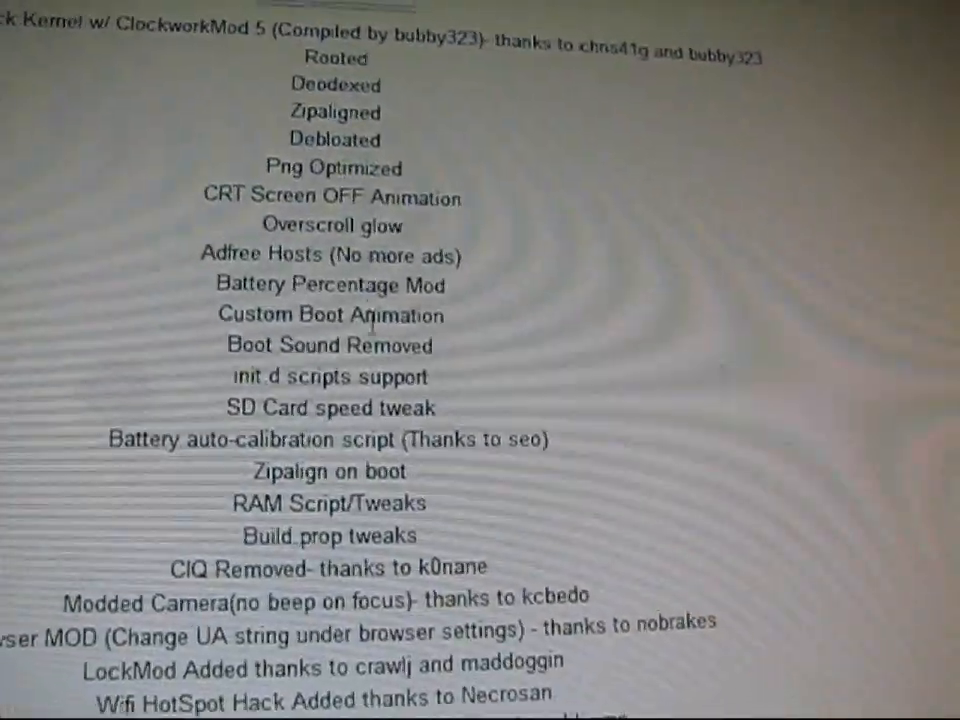
scroll(down, 3)
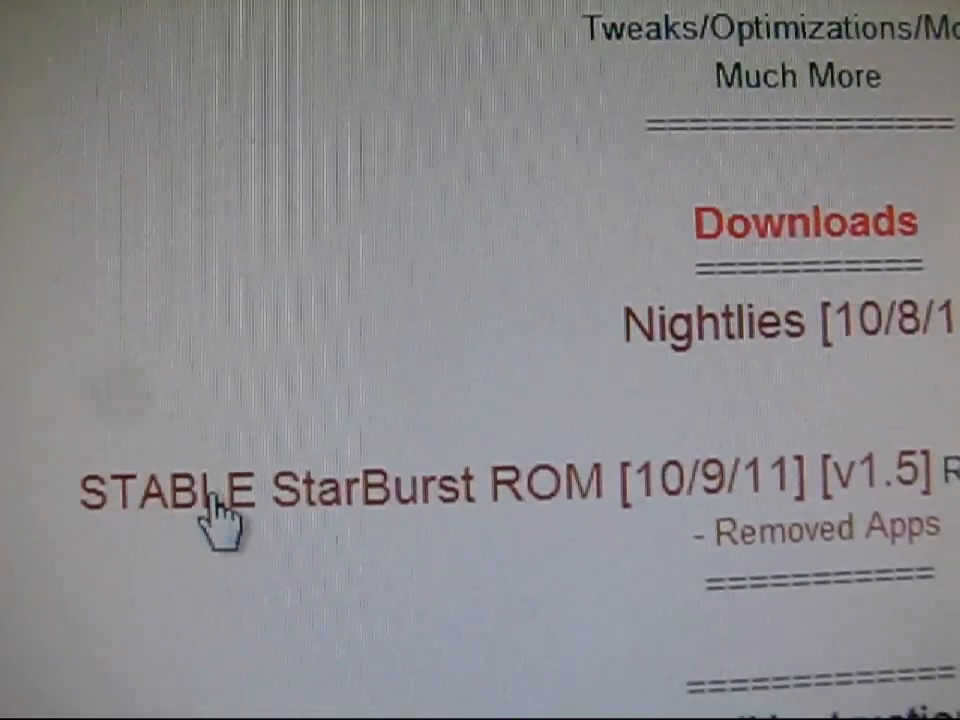
Scroll down to the Downloads section with the STABLE StarBurst ROM [10/9/11] [v1.5] link.
scroll(down, 3)
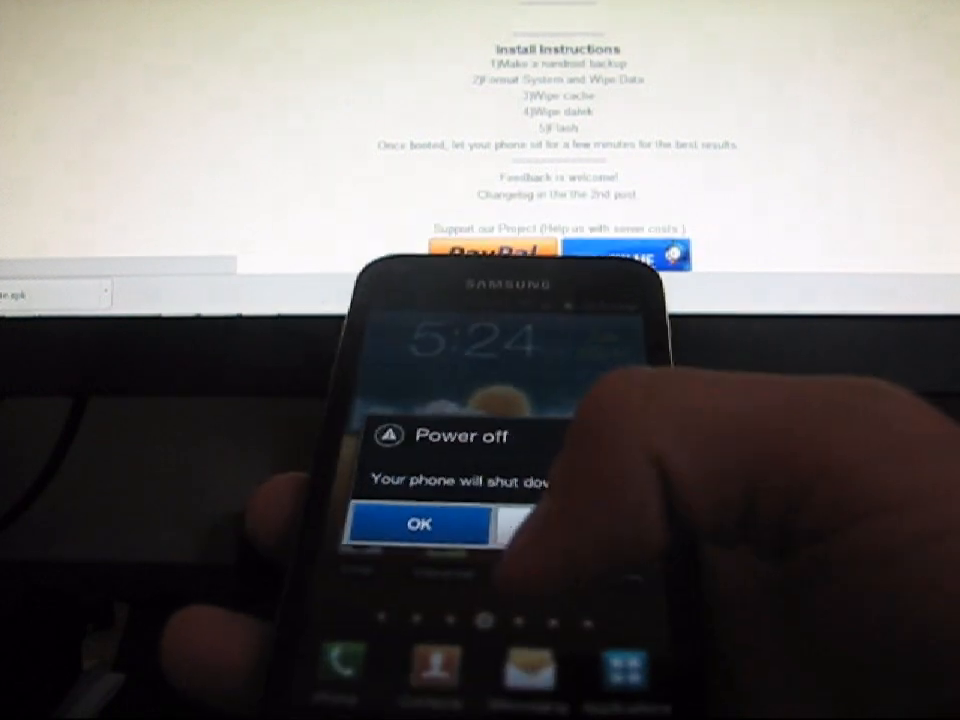
Confirm the Power off dialog with OK to shut the Samsung phone down.
click(416, 524)
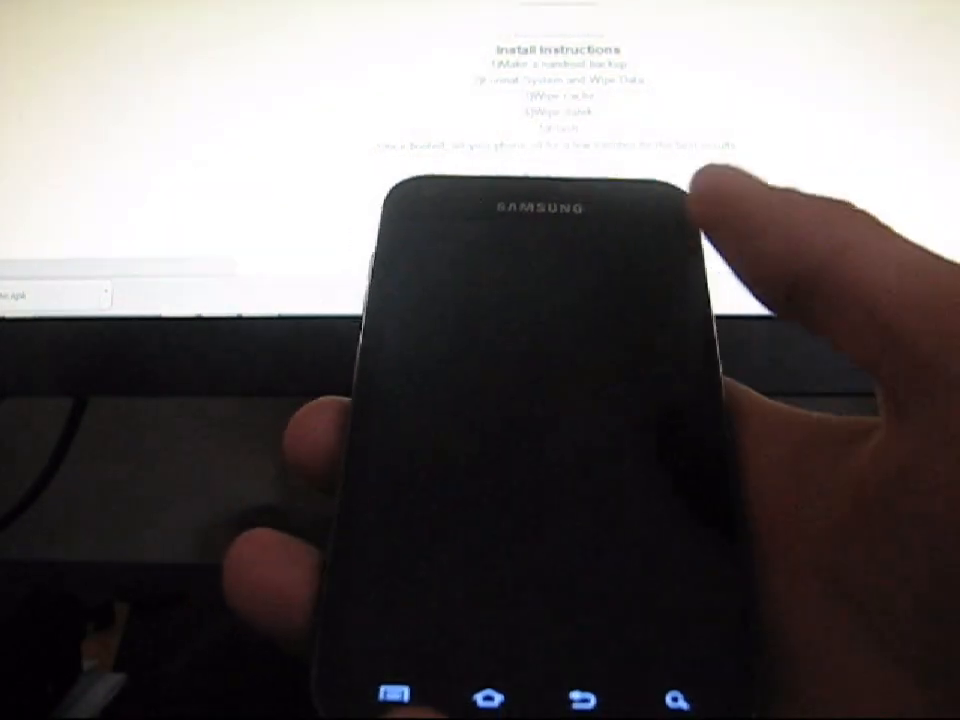